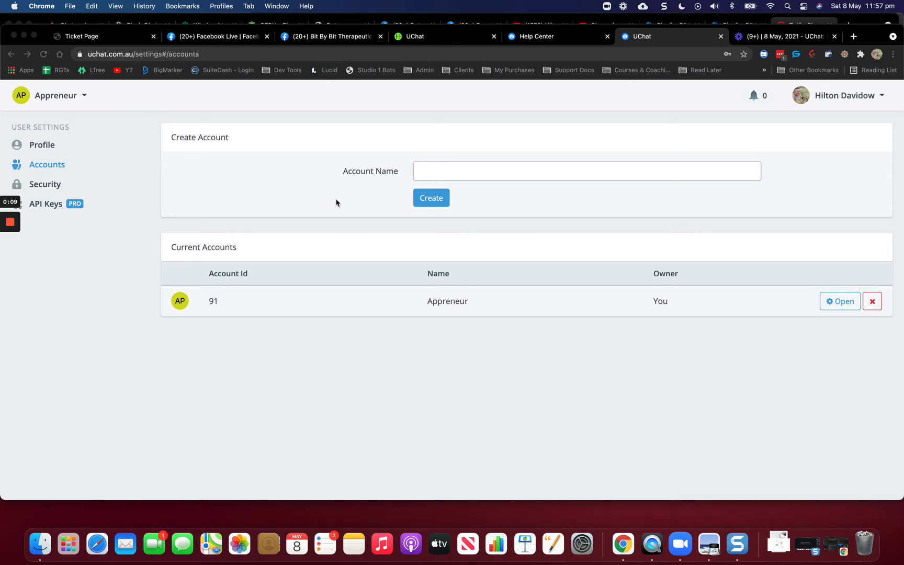
pyautogui.moveTo(659, 338)
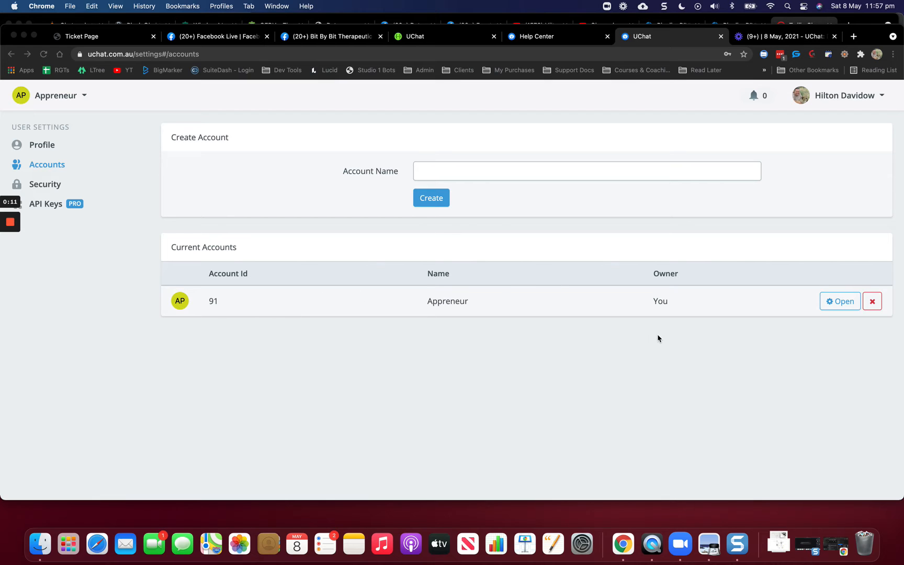
pyautogui.moveTo(840, 301)
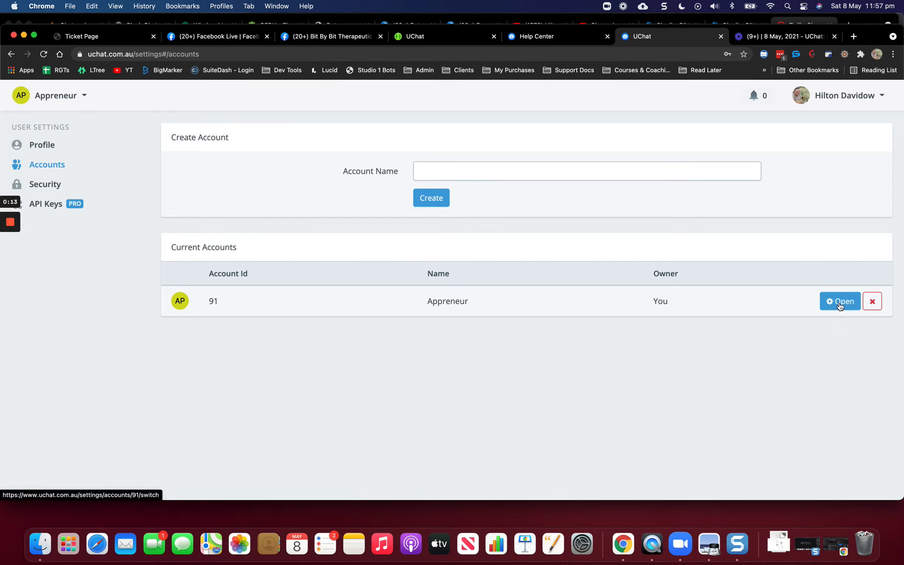
# Open the Appreneur account from the Accounts settings list
pyautogui.click(840, 301)
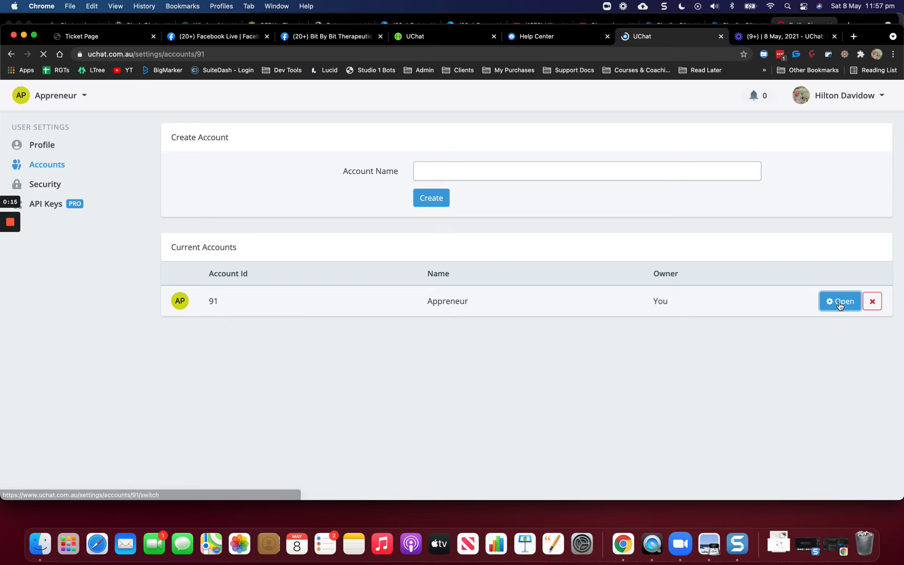
pyautogui.click(840, 300)
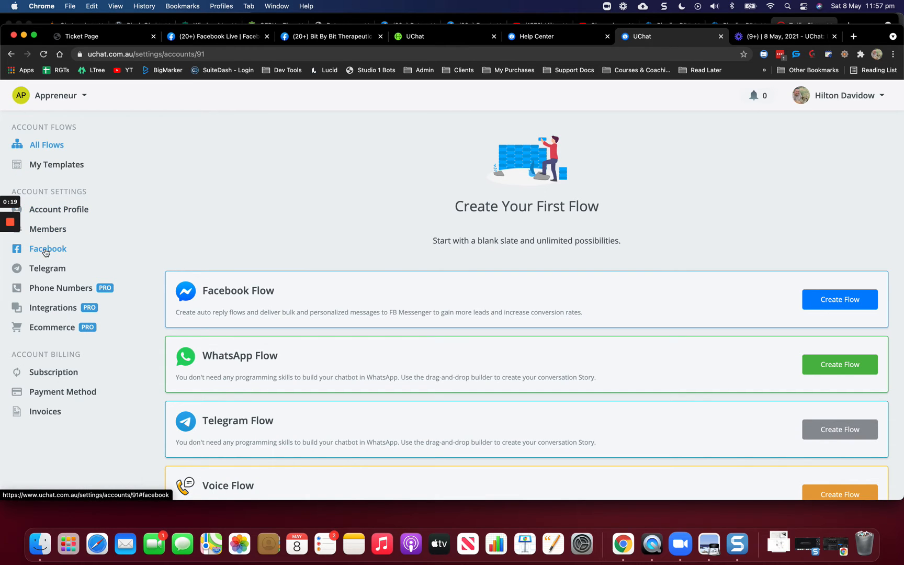
# Show the Appreneur account's Facebook settings with the connected UChat Demo page
pyautogui.click(47, 248)
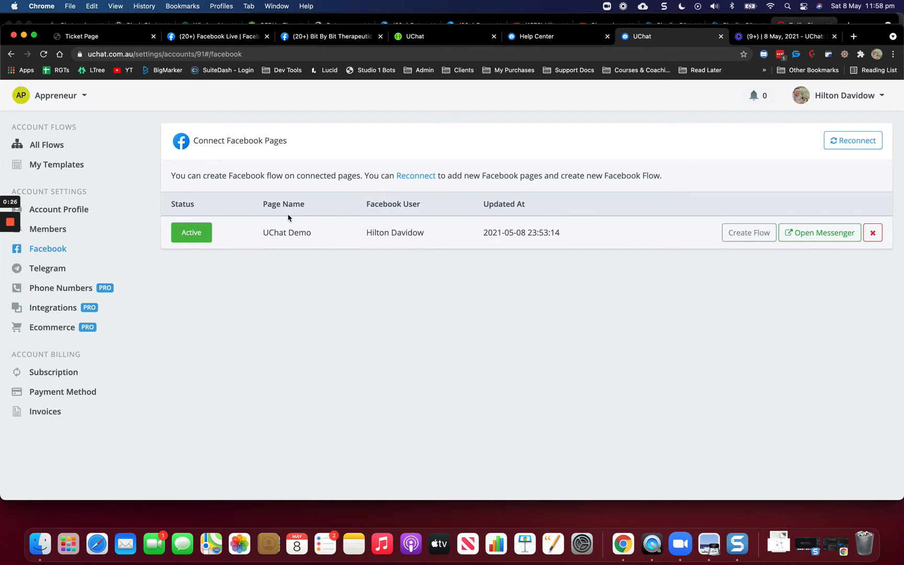
pyautogui.moveTo(282, 222)
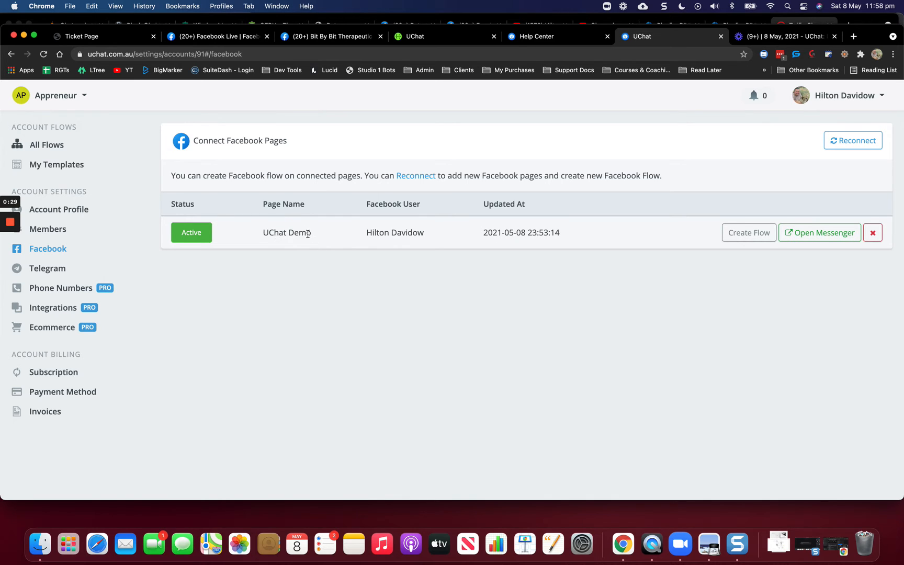
pyautogui.moveTo(191, 232)
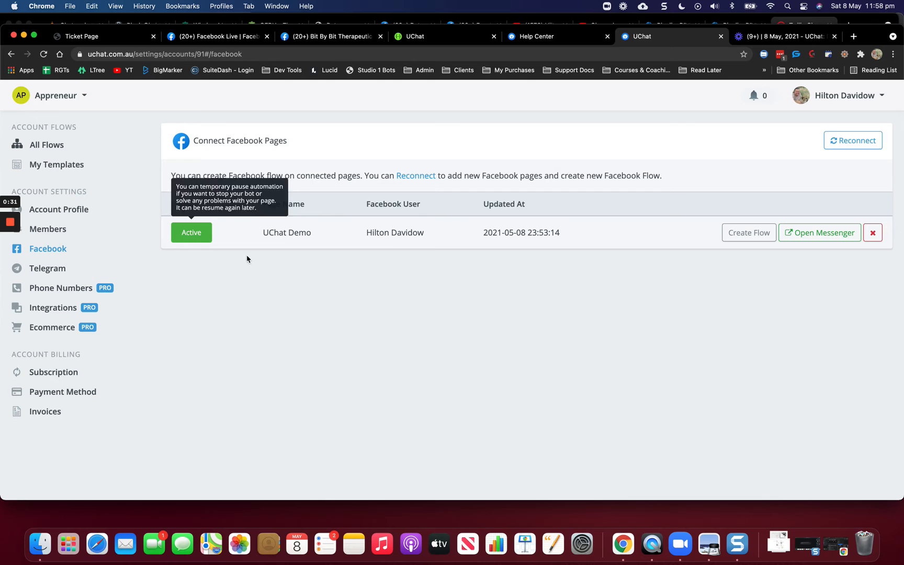
pyautogui.moveTo(855, 251)
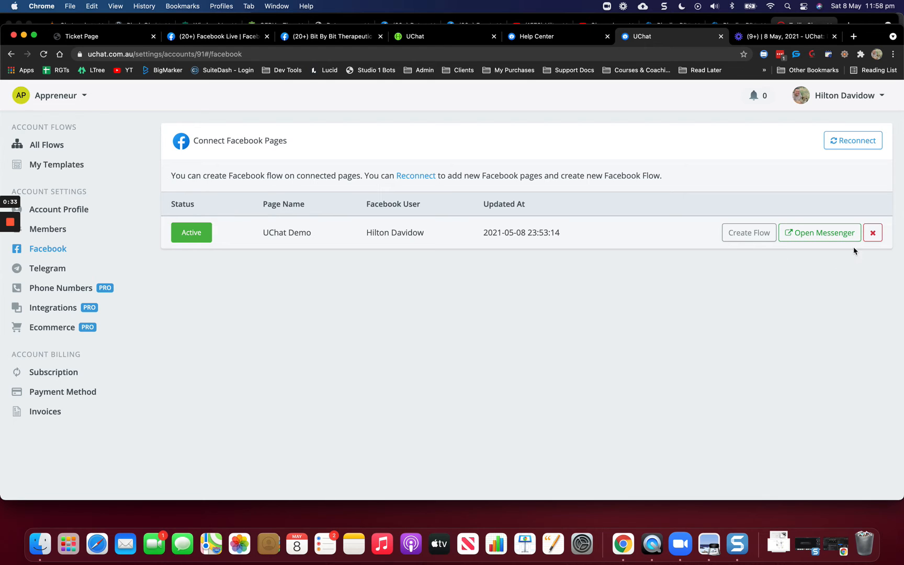
pyautogui.moveTo(872, 233)
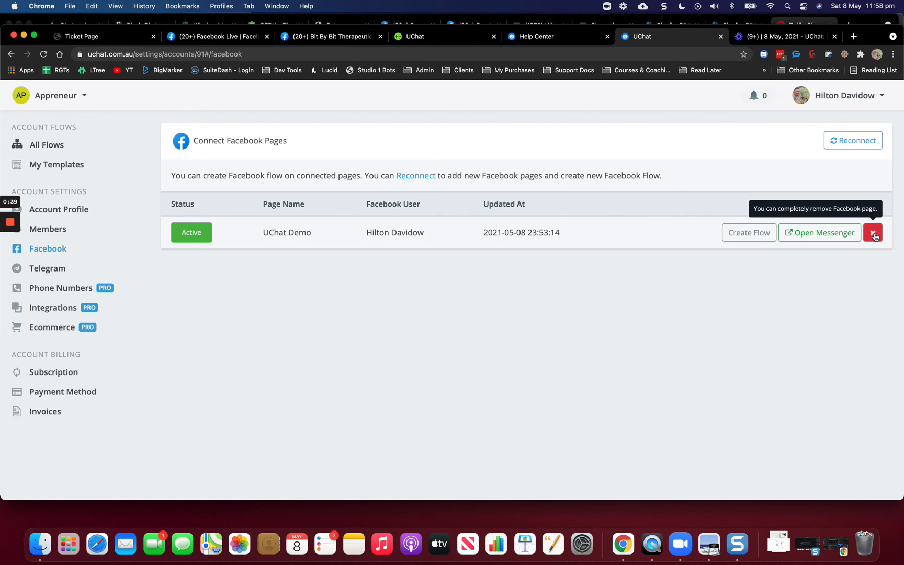
# Remove the UChat Demo page from the account and confirm the removal
pyautogui.click(872, 232)
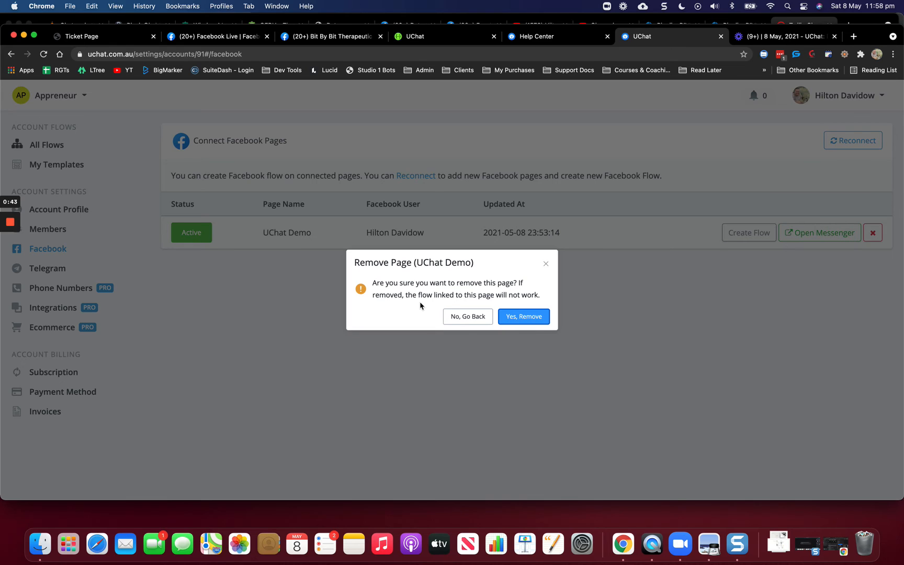
pyautogui.moveTo(408, 304)
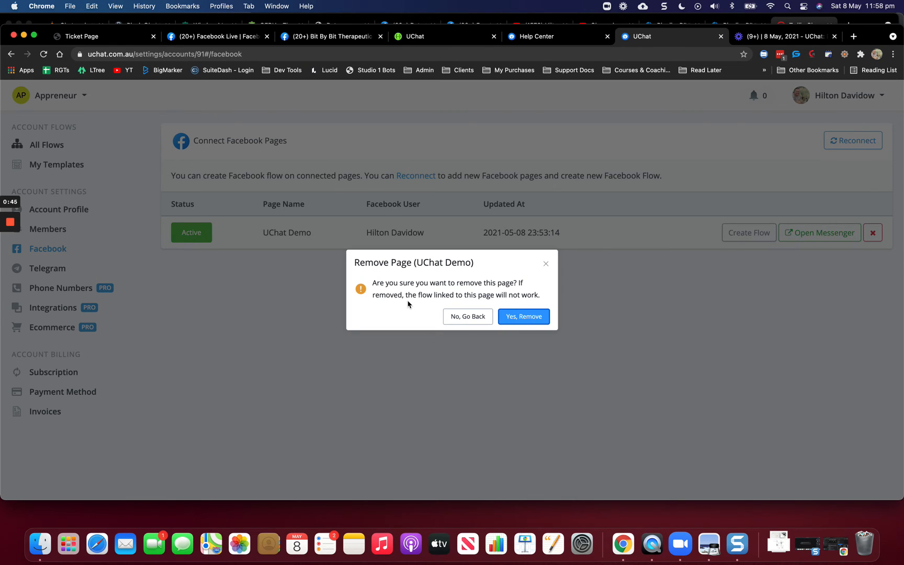
pyautogui.moveTo(540, 316)
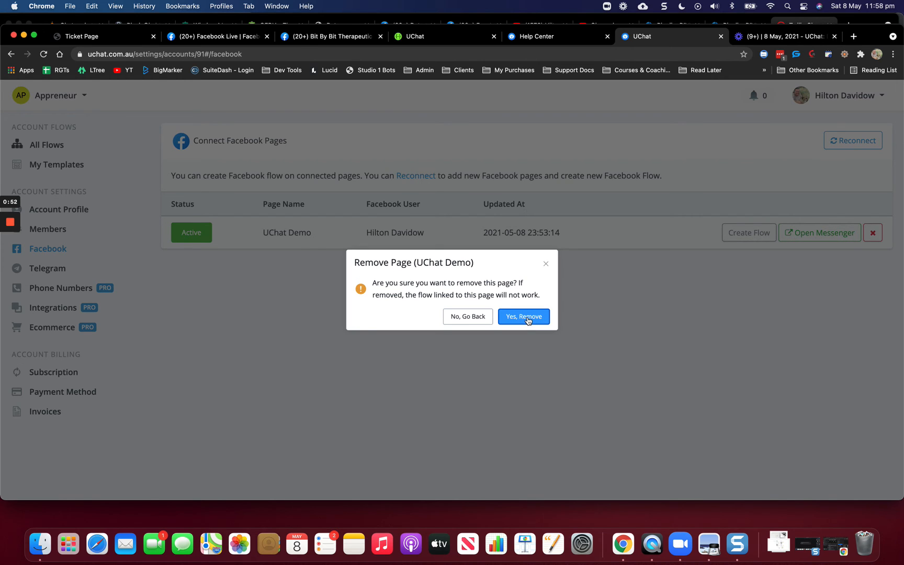
pyautogui.click(523, 317)
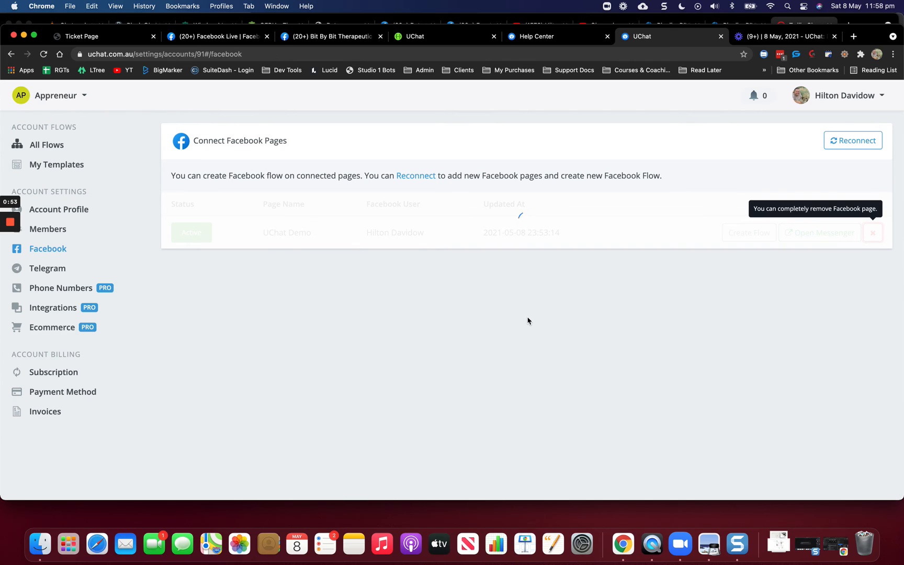
pyautogui.click(872, 232)
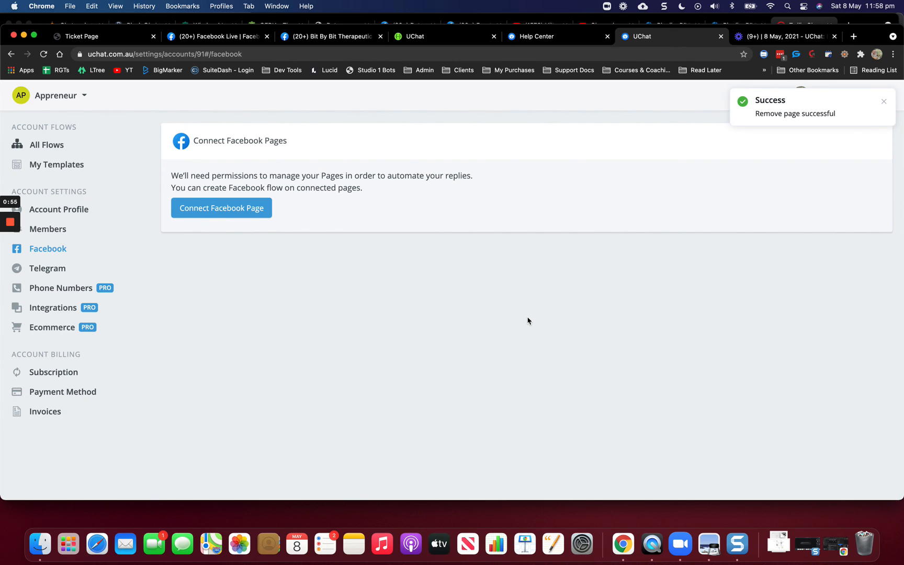